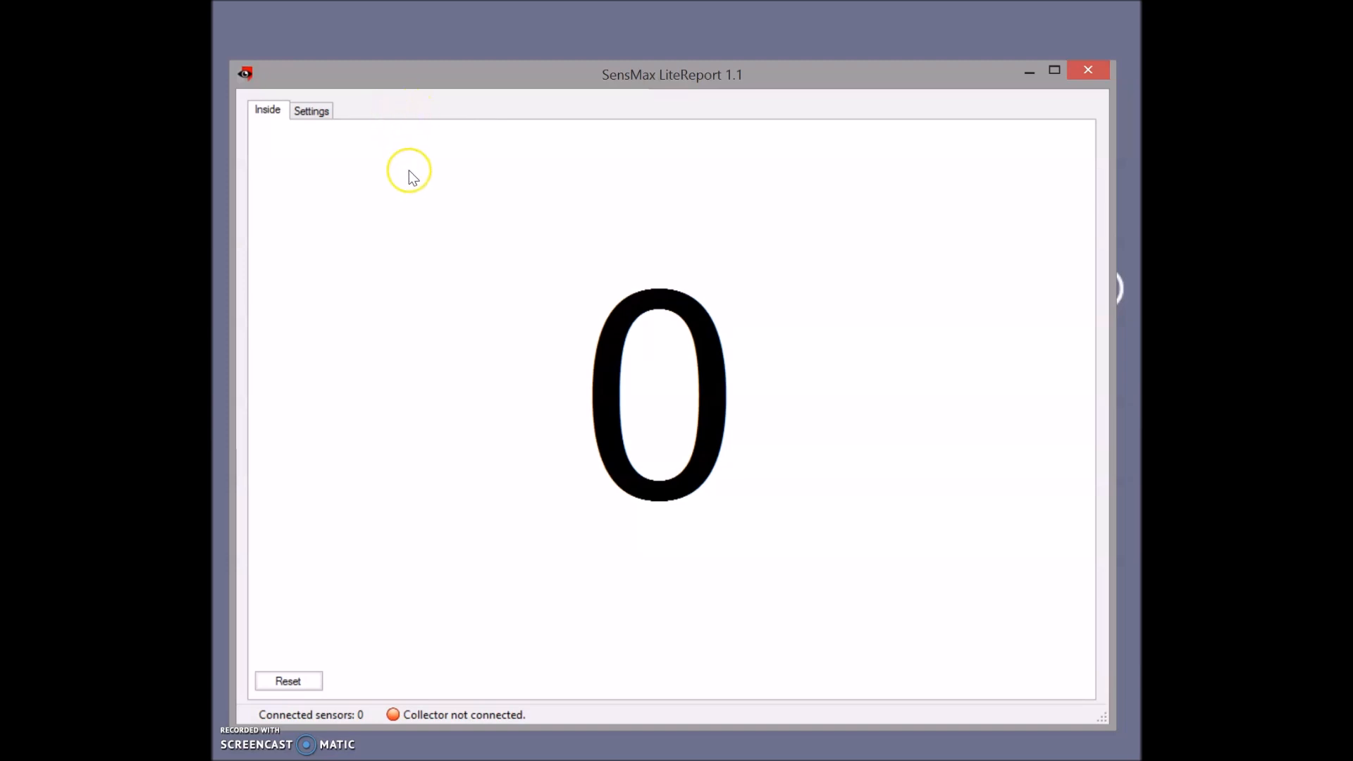
In the Settings tab, enable Automatic fullscreen and Enable autorun
left_click(312, 110)
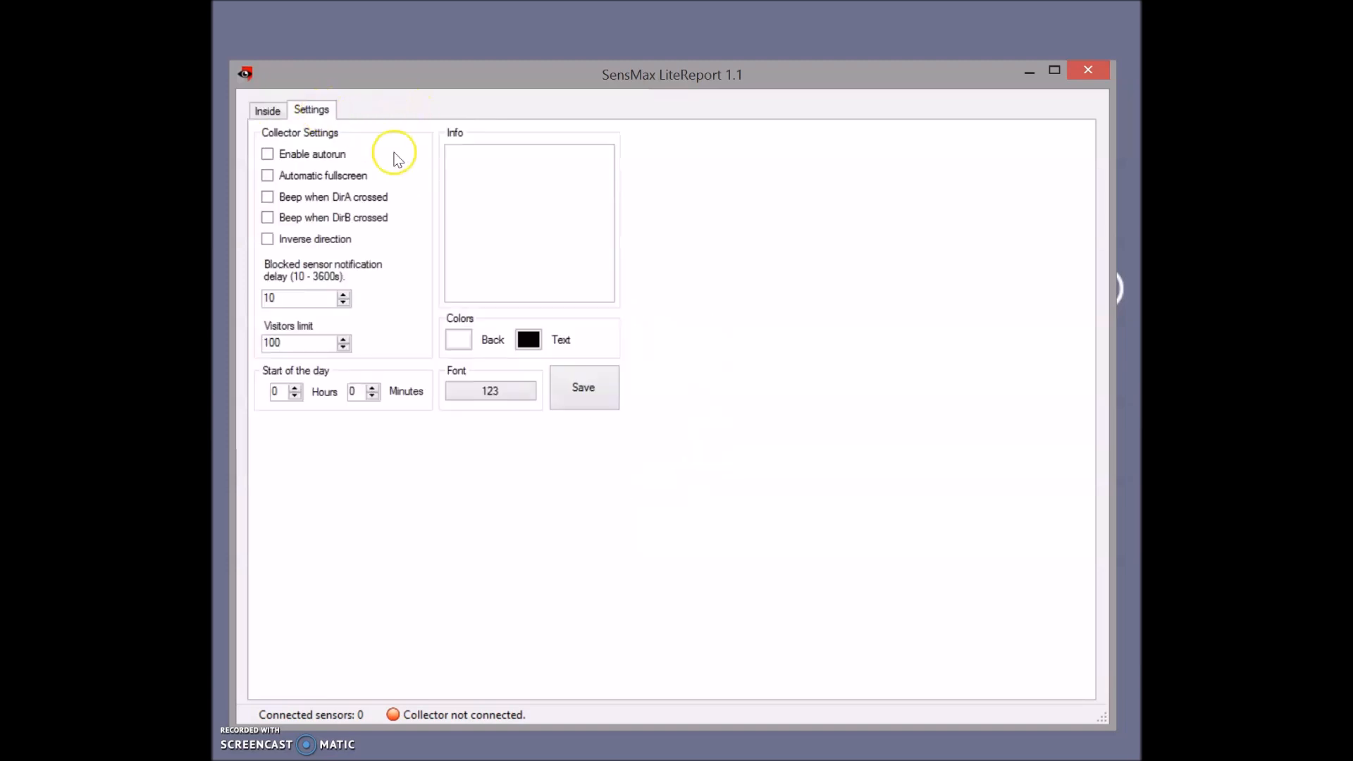
mouse_move(611, 212)
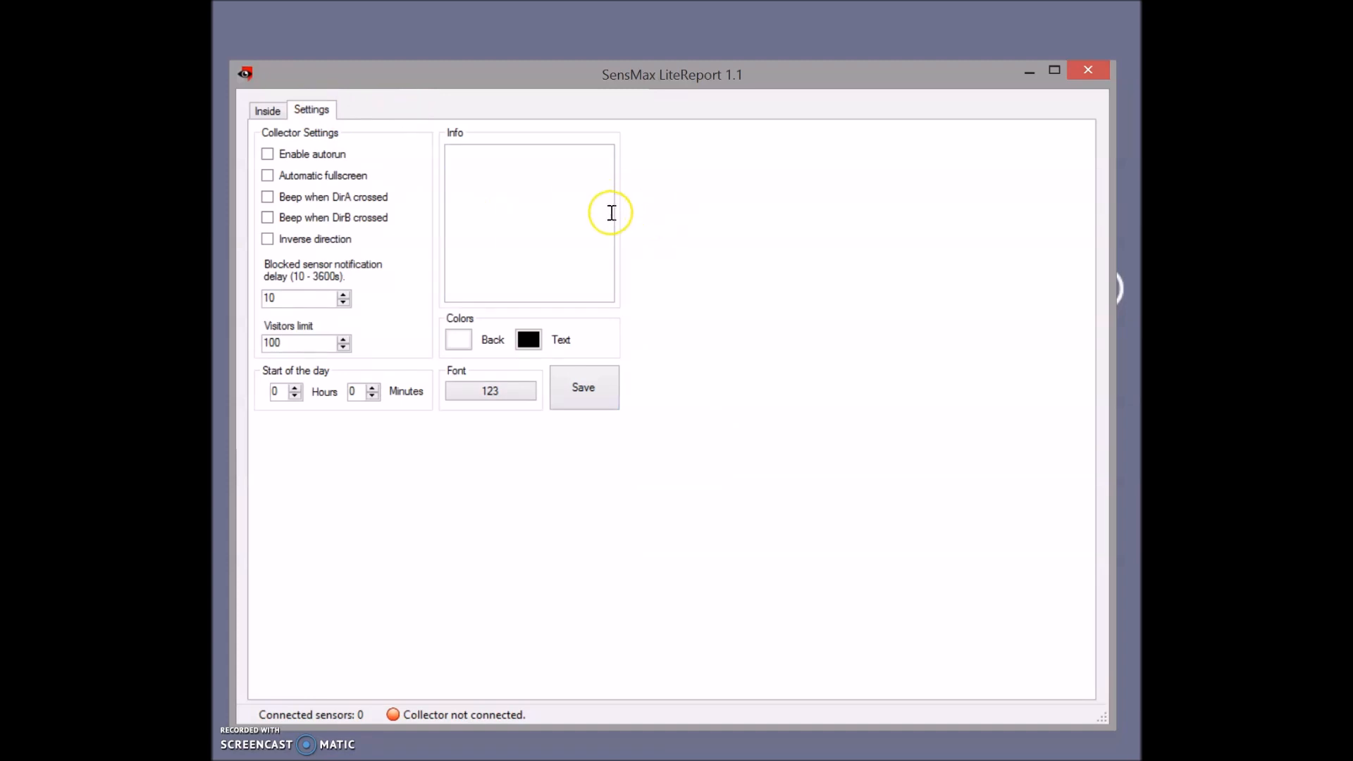
mouse_move(457, 184)
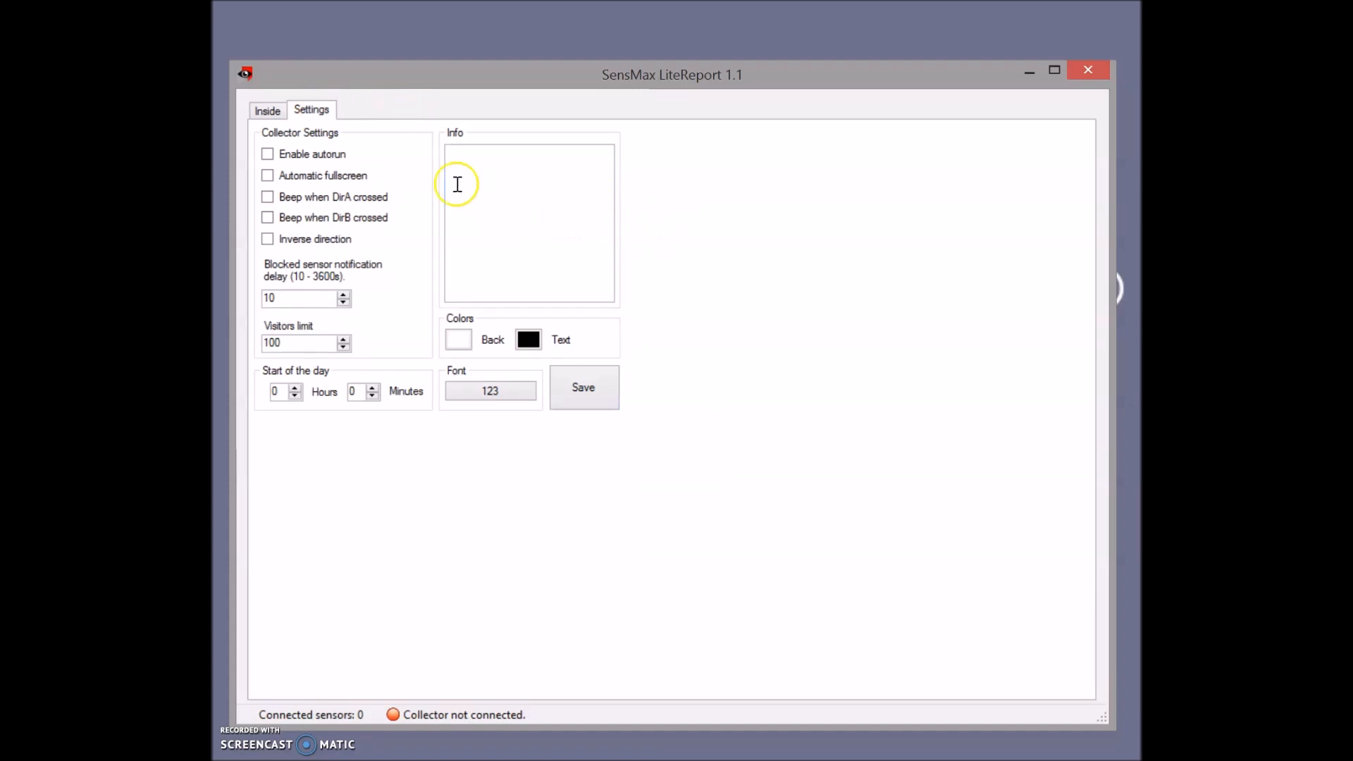
left_click(267, 176)
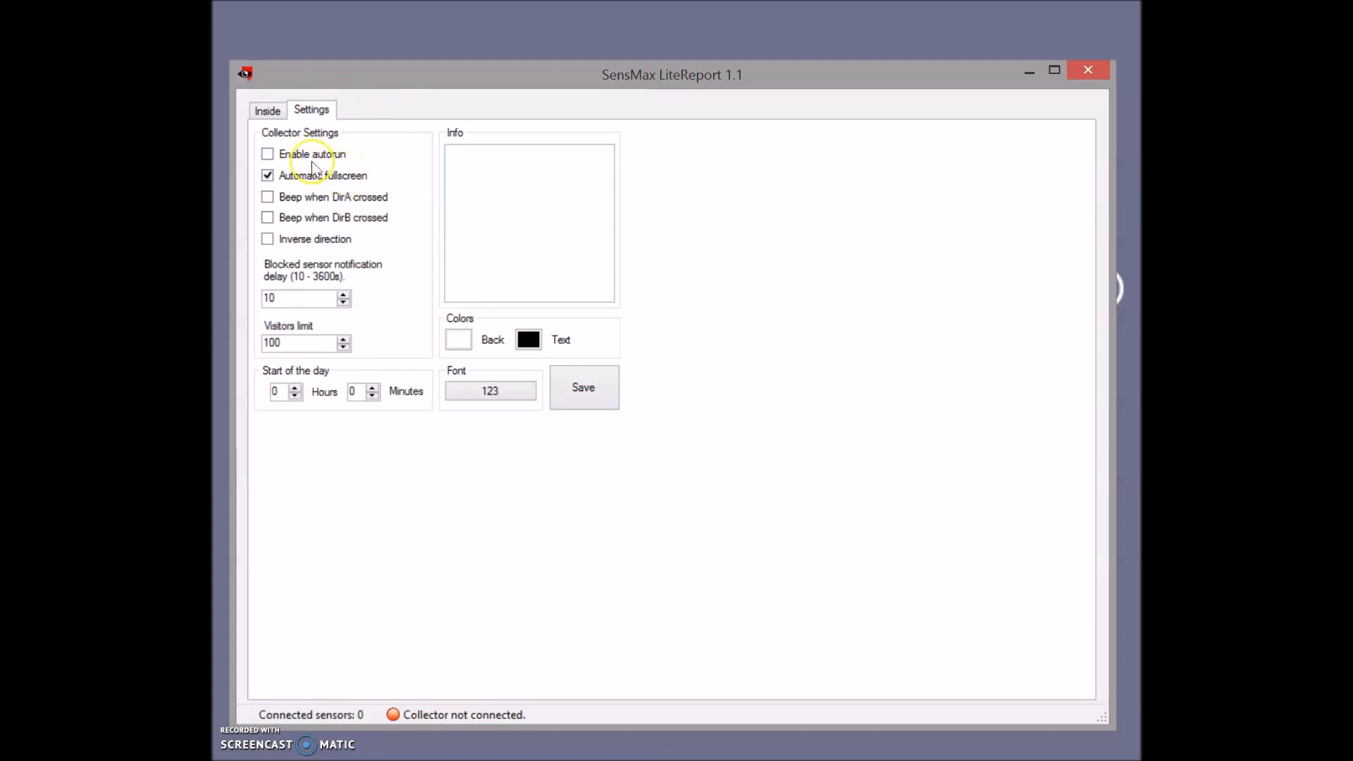
left_click(267, 153)
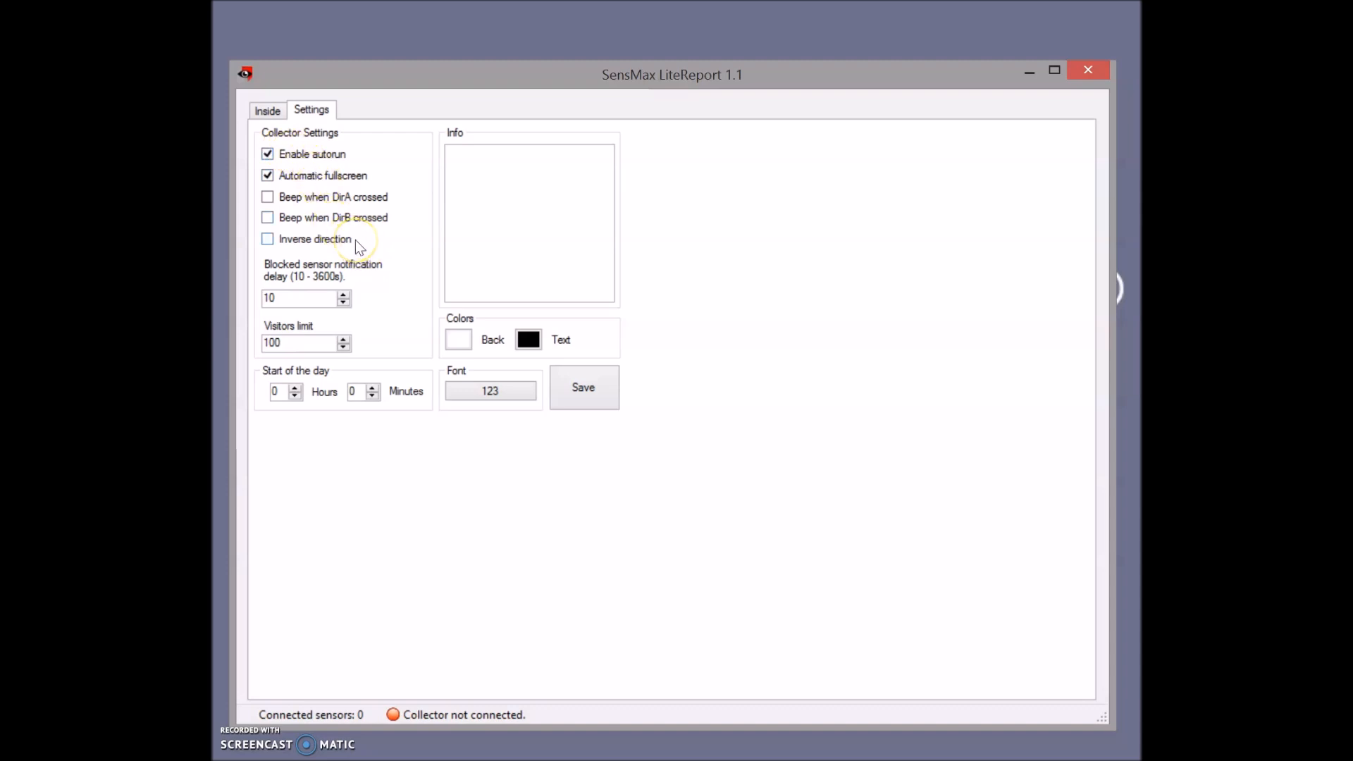
Enable 'Beep when DirA crossed' and set the visitors limit to 5
left_click(267, 197)
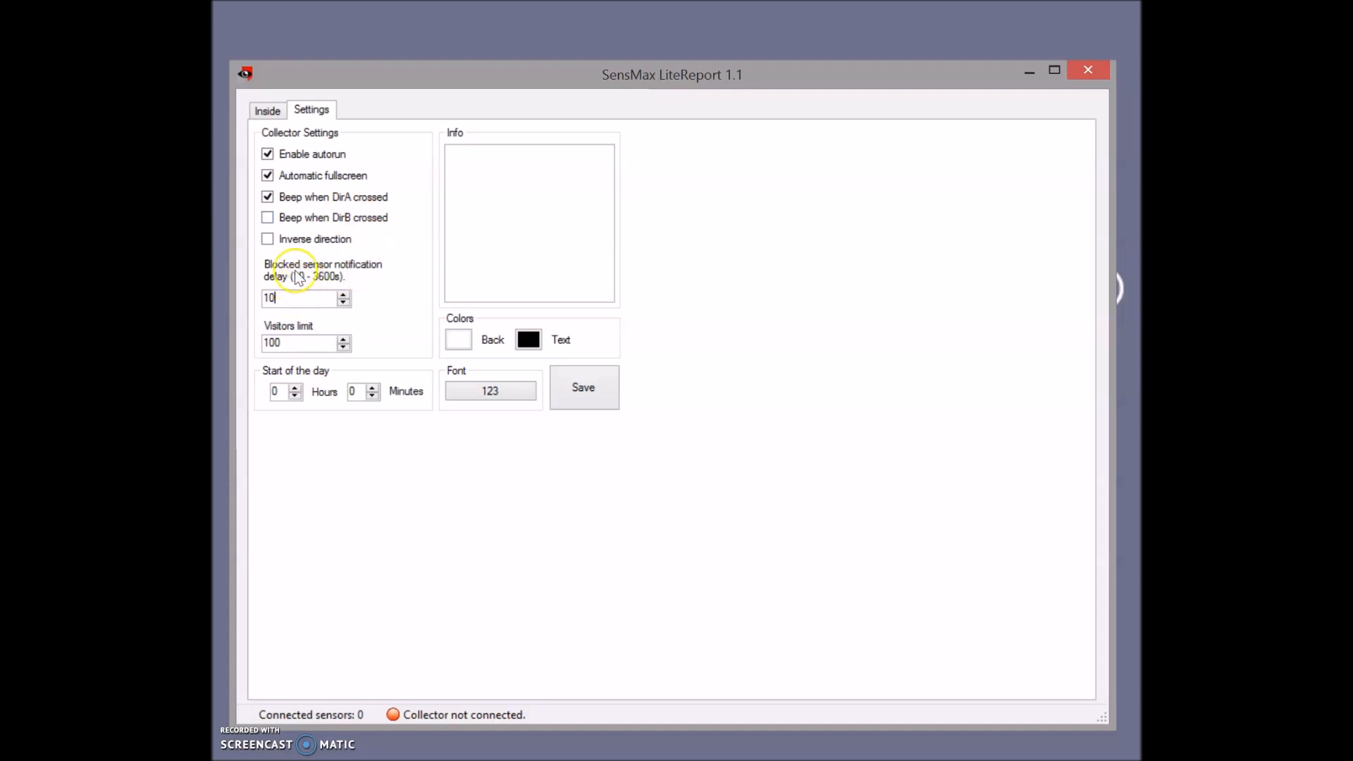
mouse_move(347, 290)
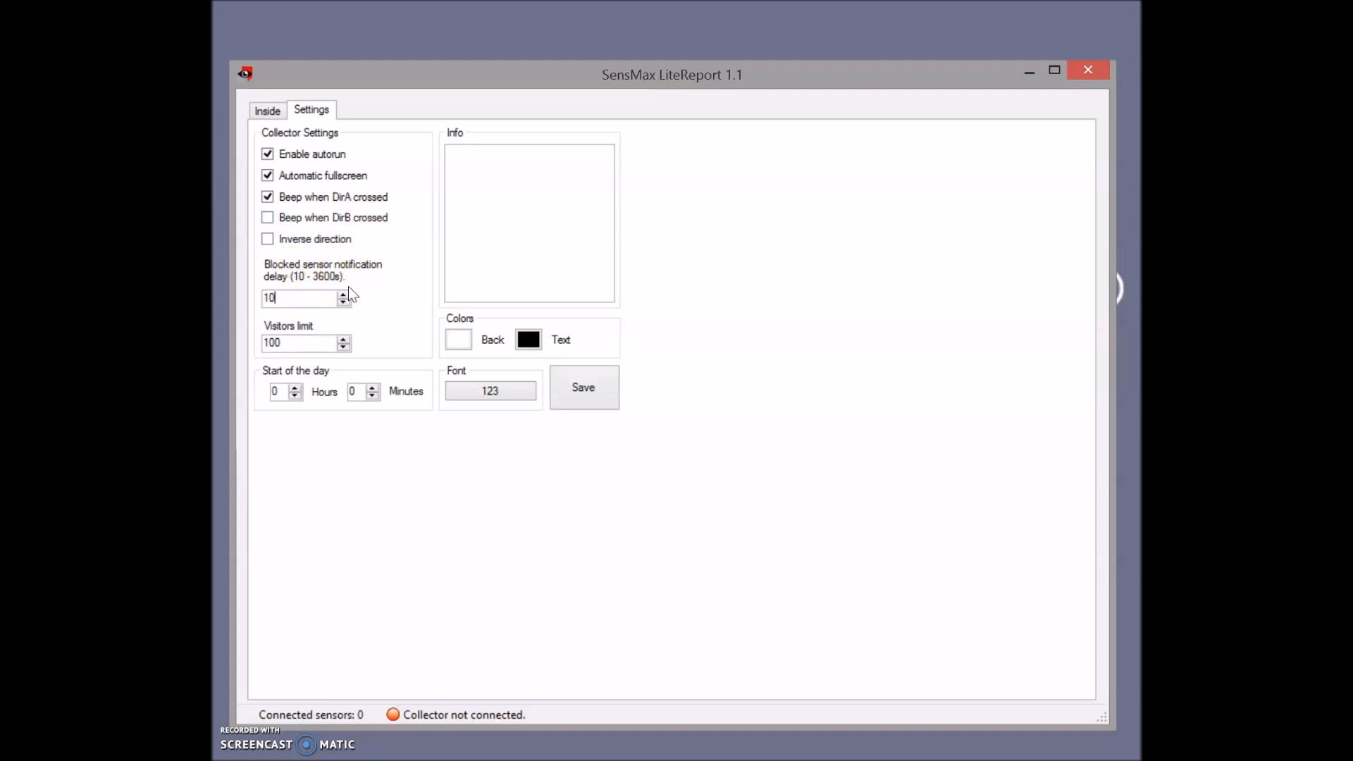
triple_click(300, 298)
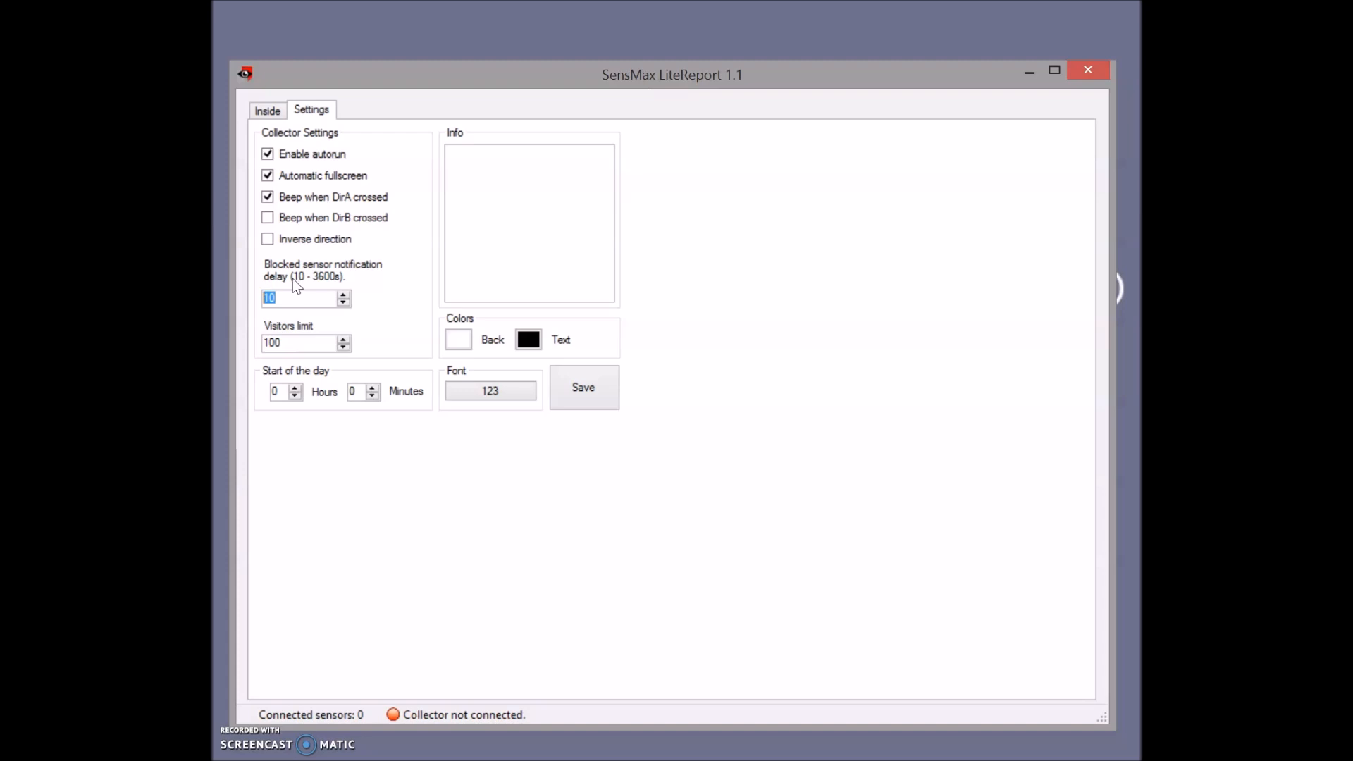
left_click(297, 343)
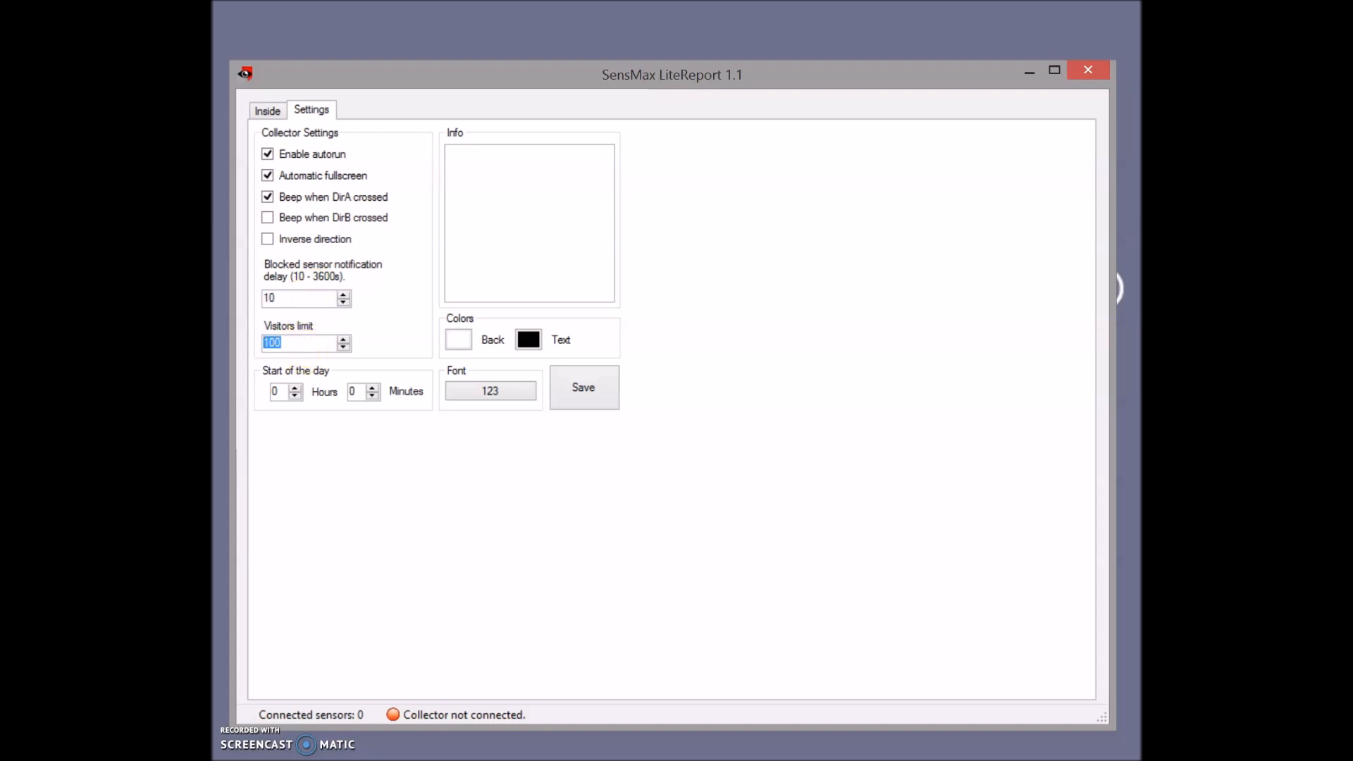
type("5")
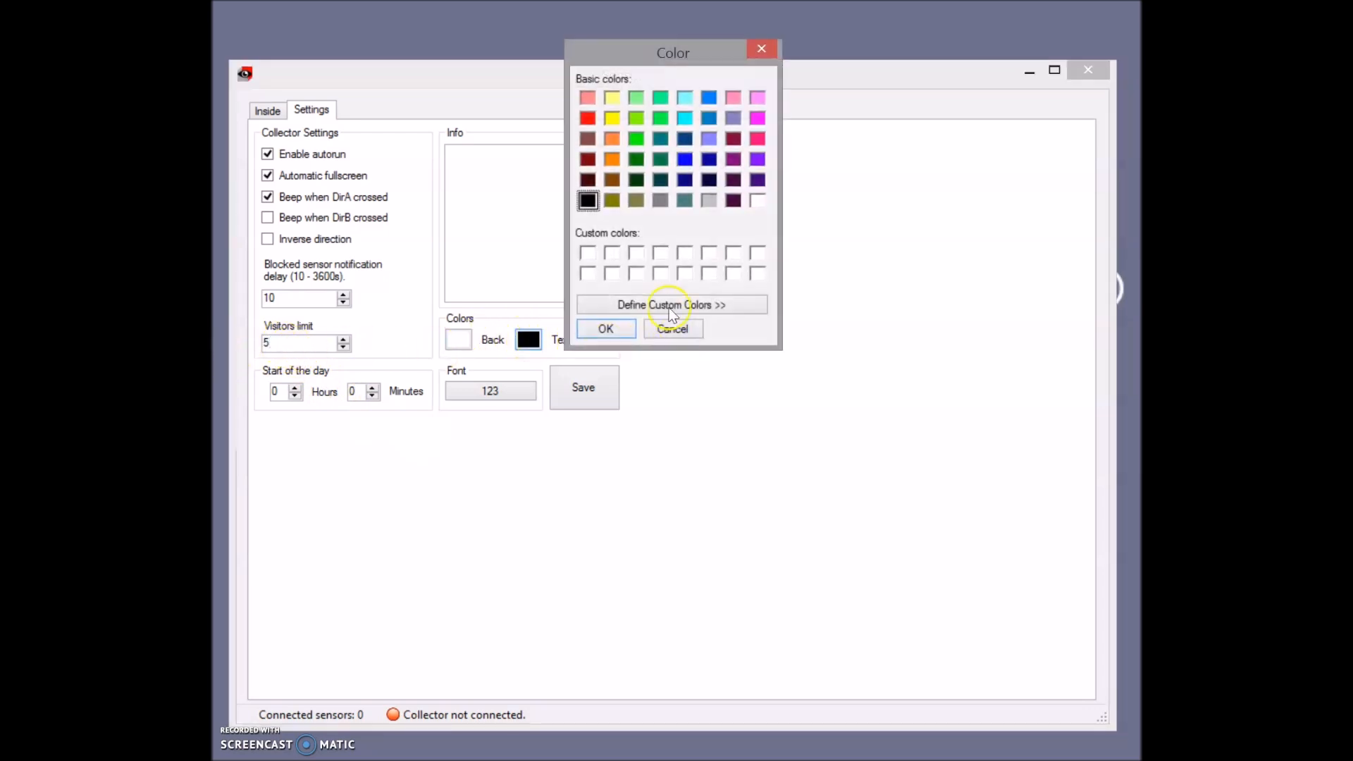
left_click(672, 329)
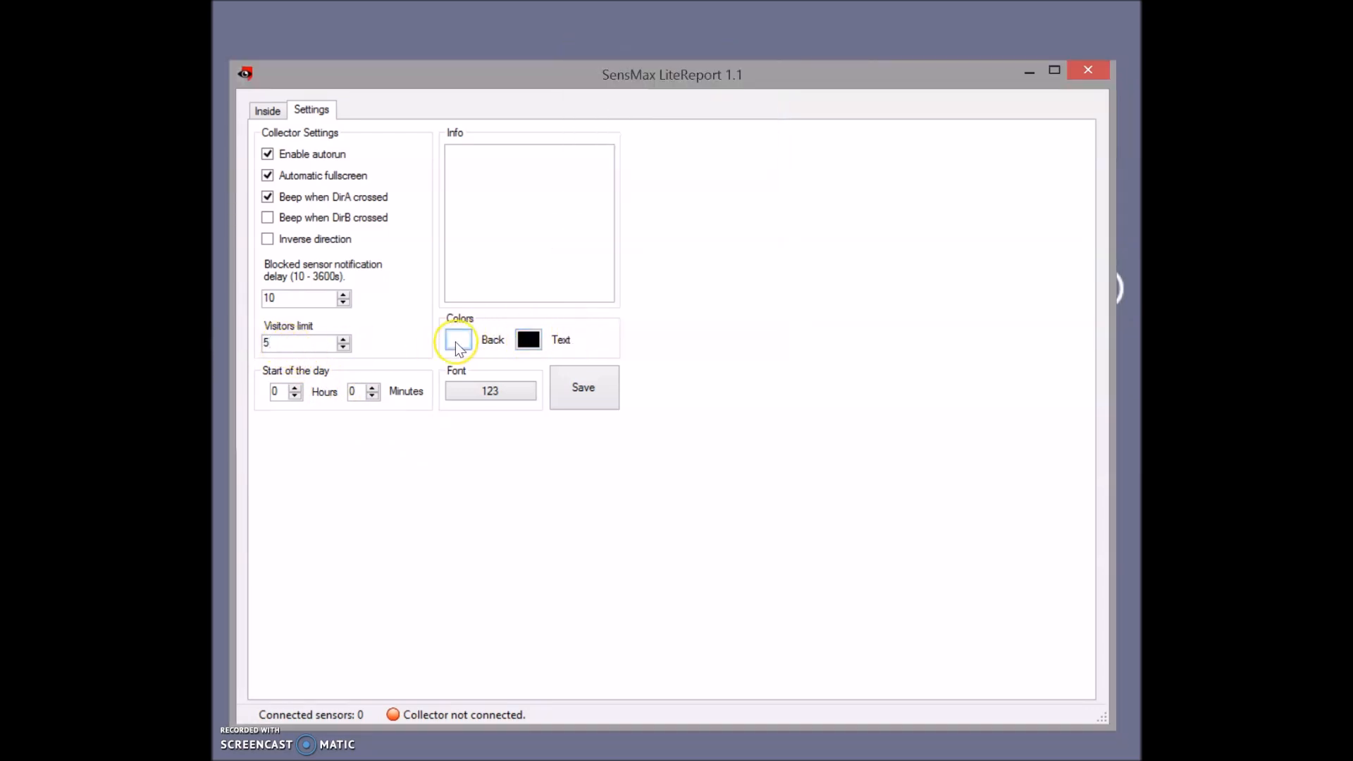
left_click(490, 390)
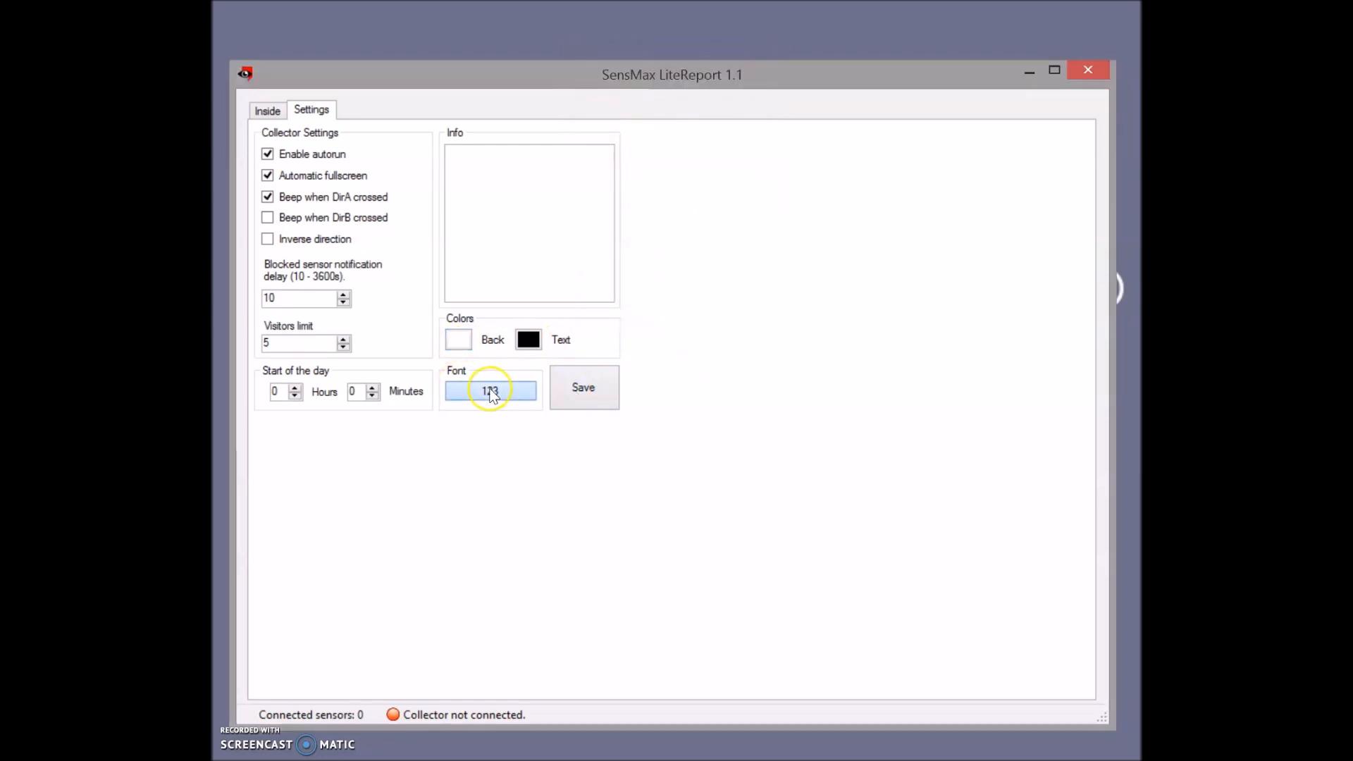
left_click(490, 390)
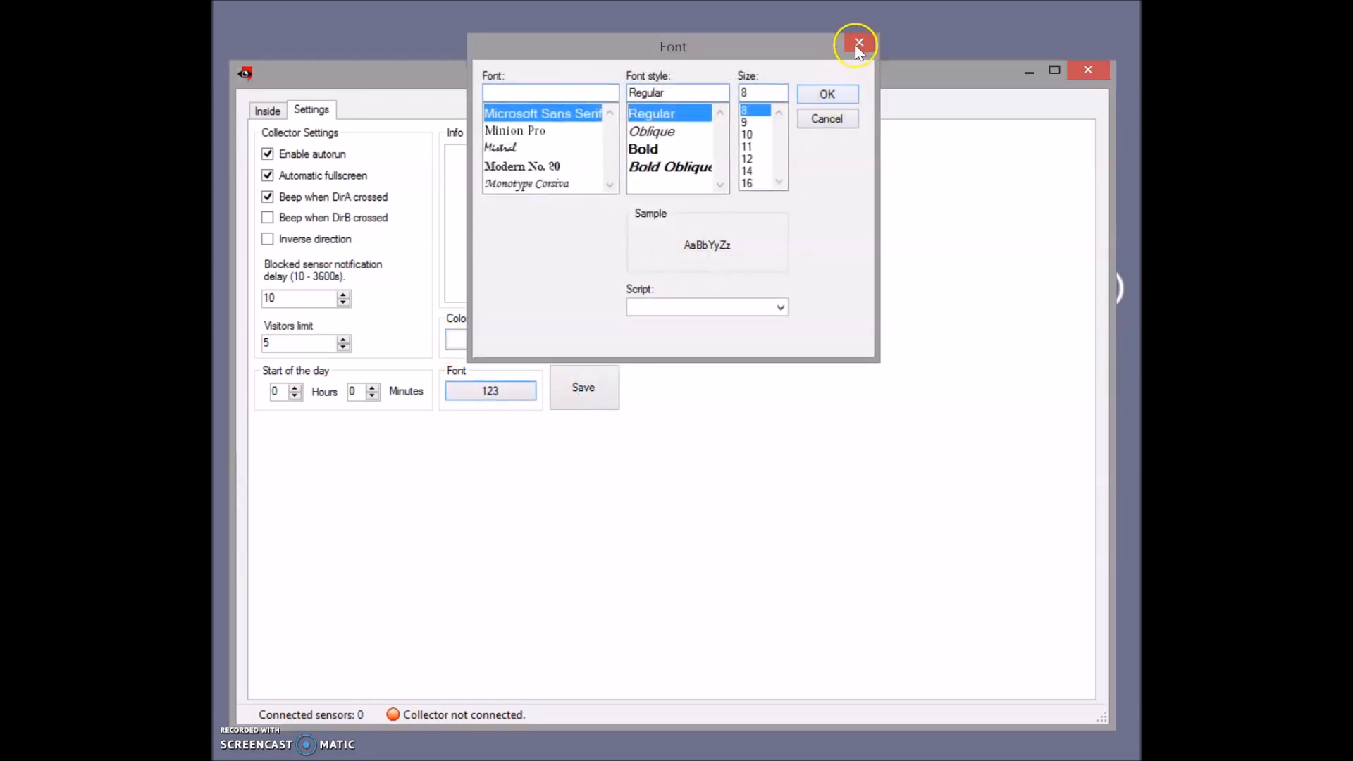
left_click(857, 43)
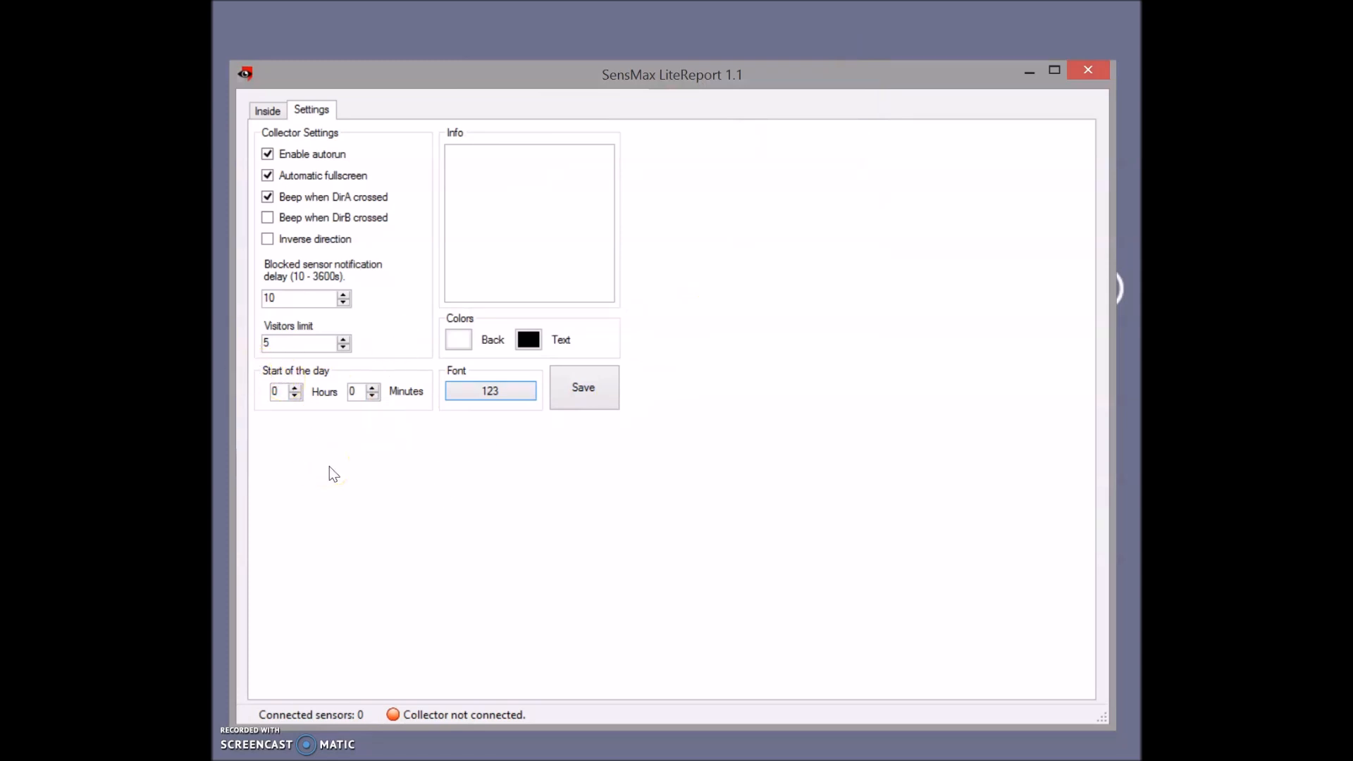
mouse_move(341, 150)
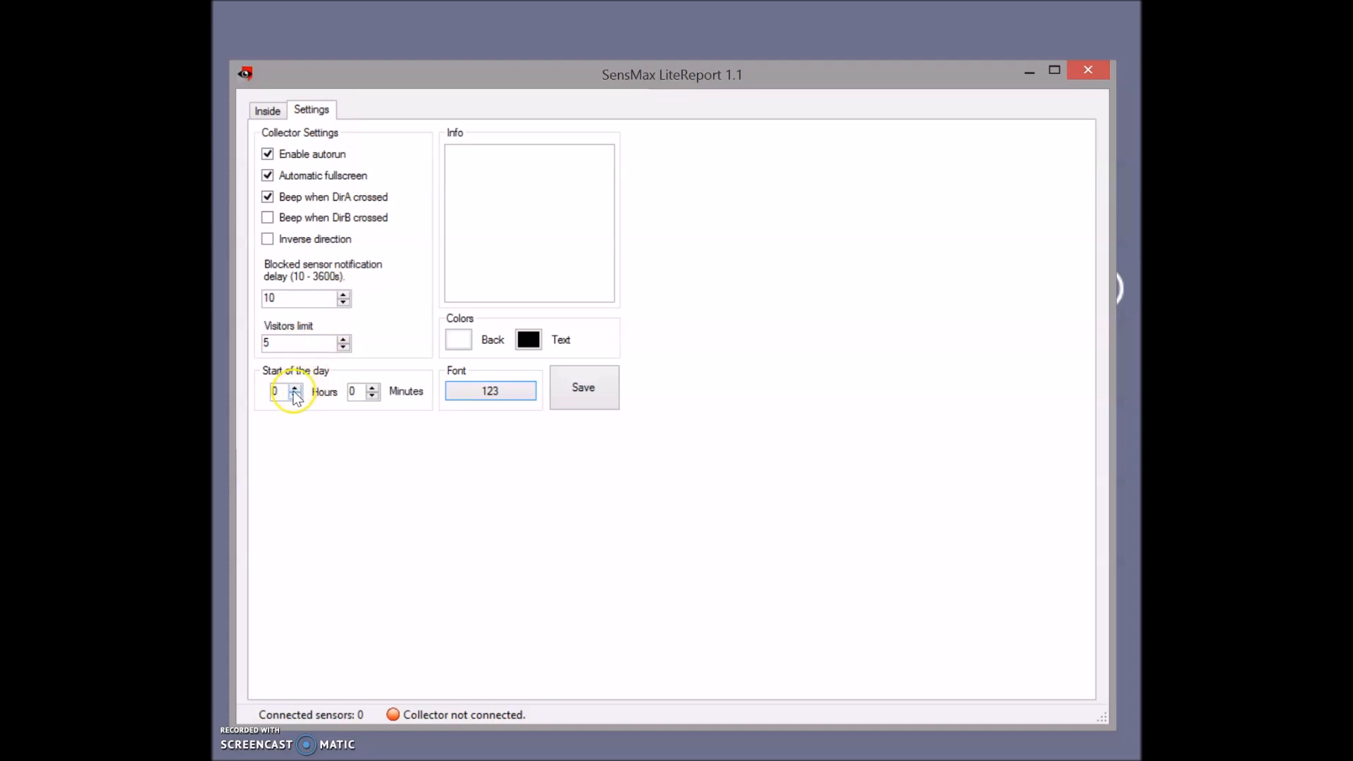
Raise the start-of-day hour to 8 and return to the Inside counter
left_click(296, 387)
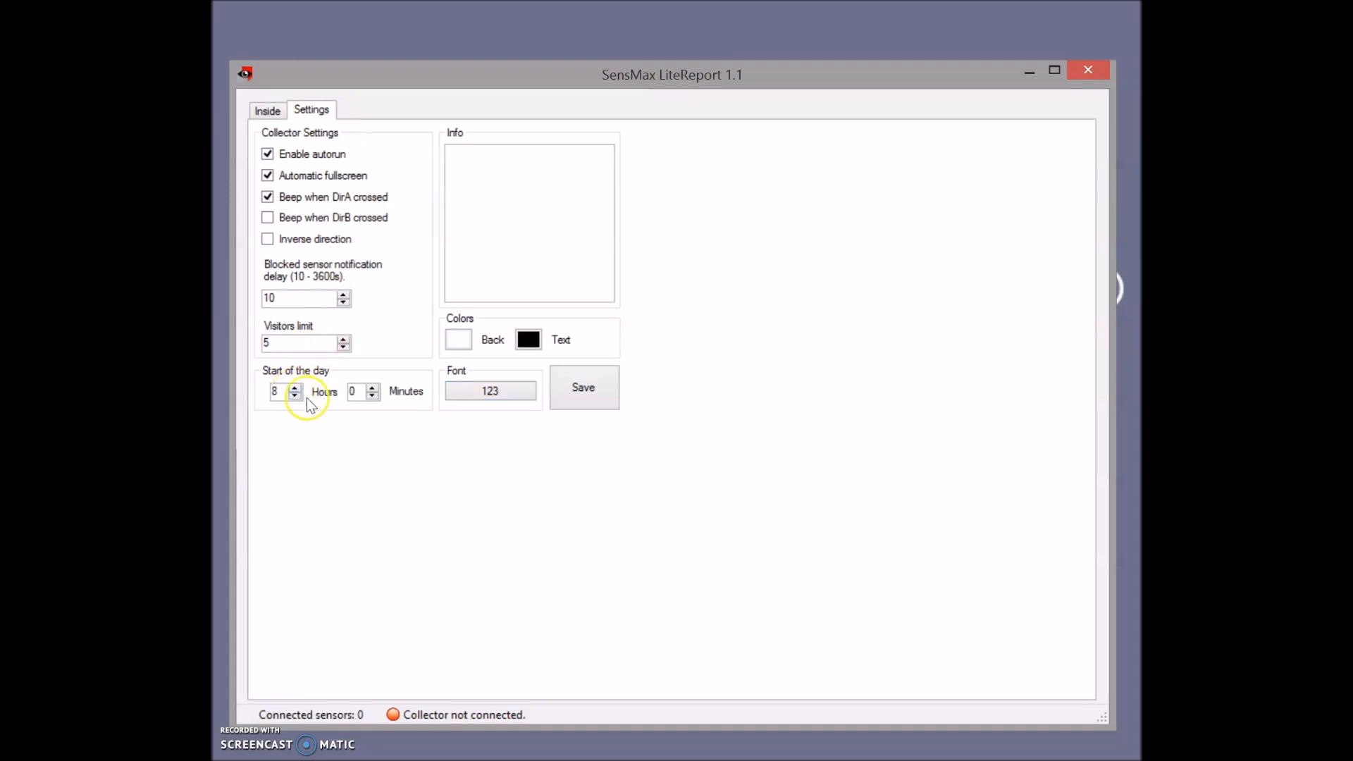
left_click(267, 111)
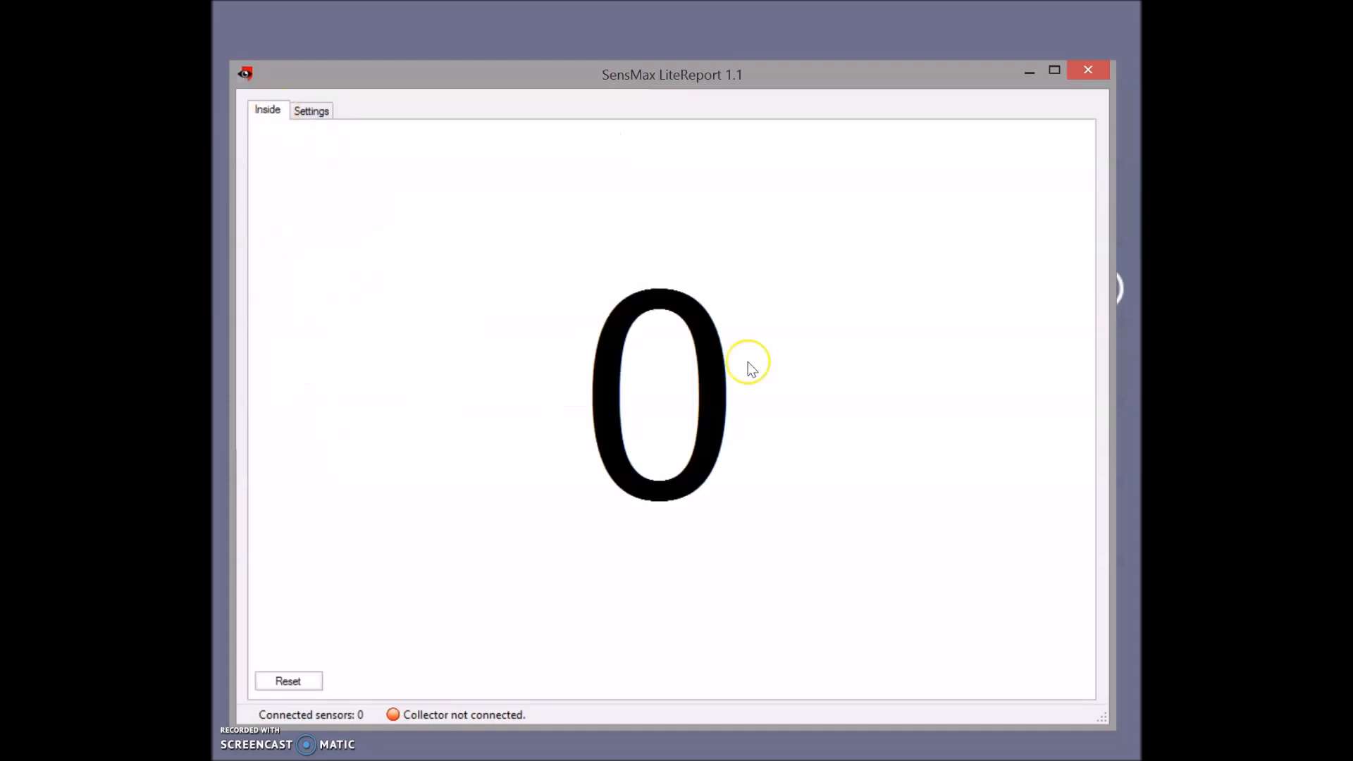
mouse_move(818, 447)
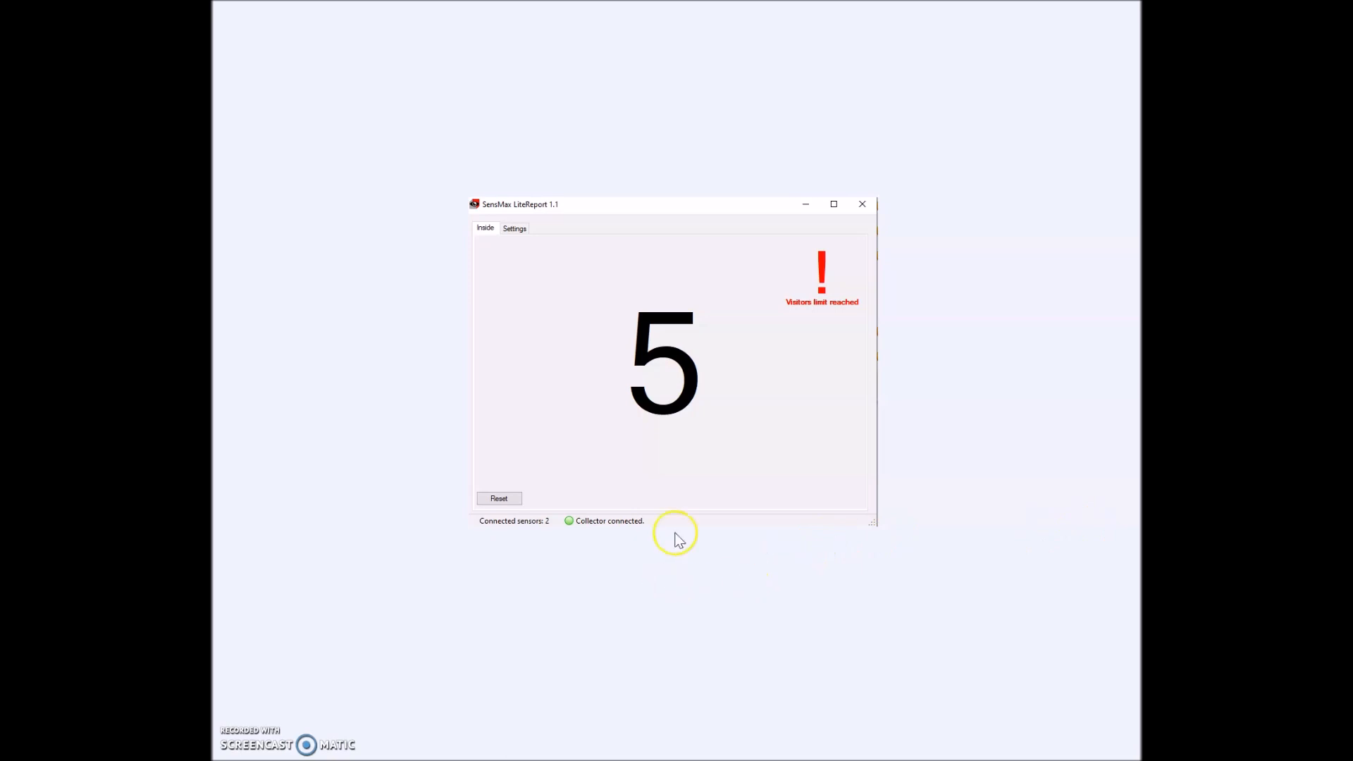
mouse_move(617, 591)
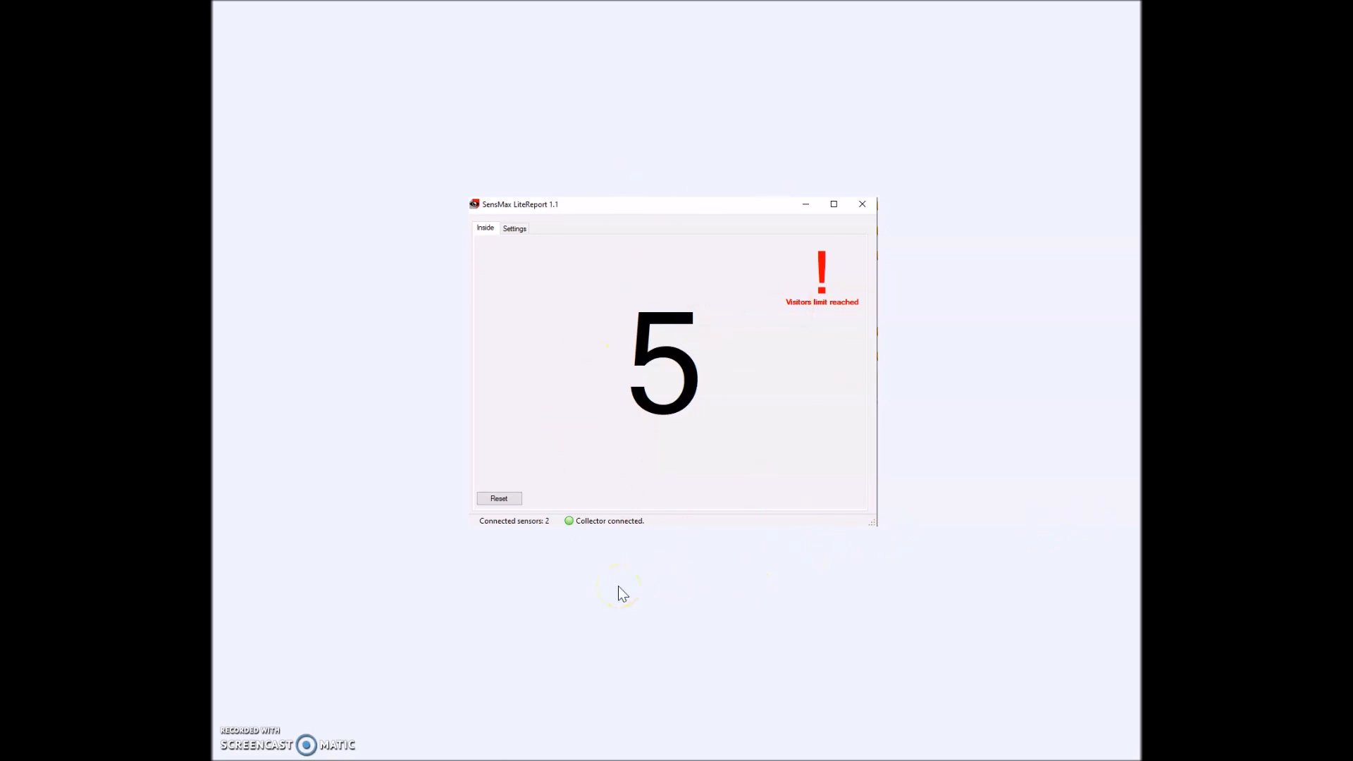
mouse_move(834, 360)
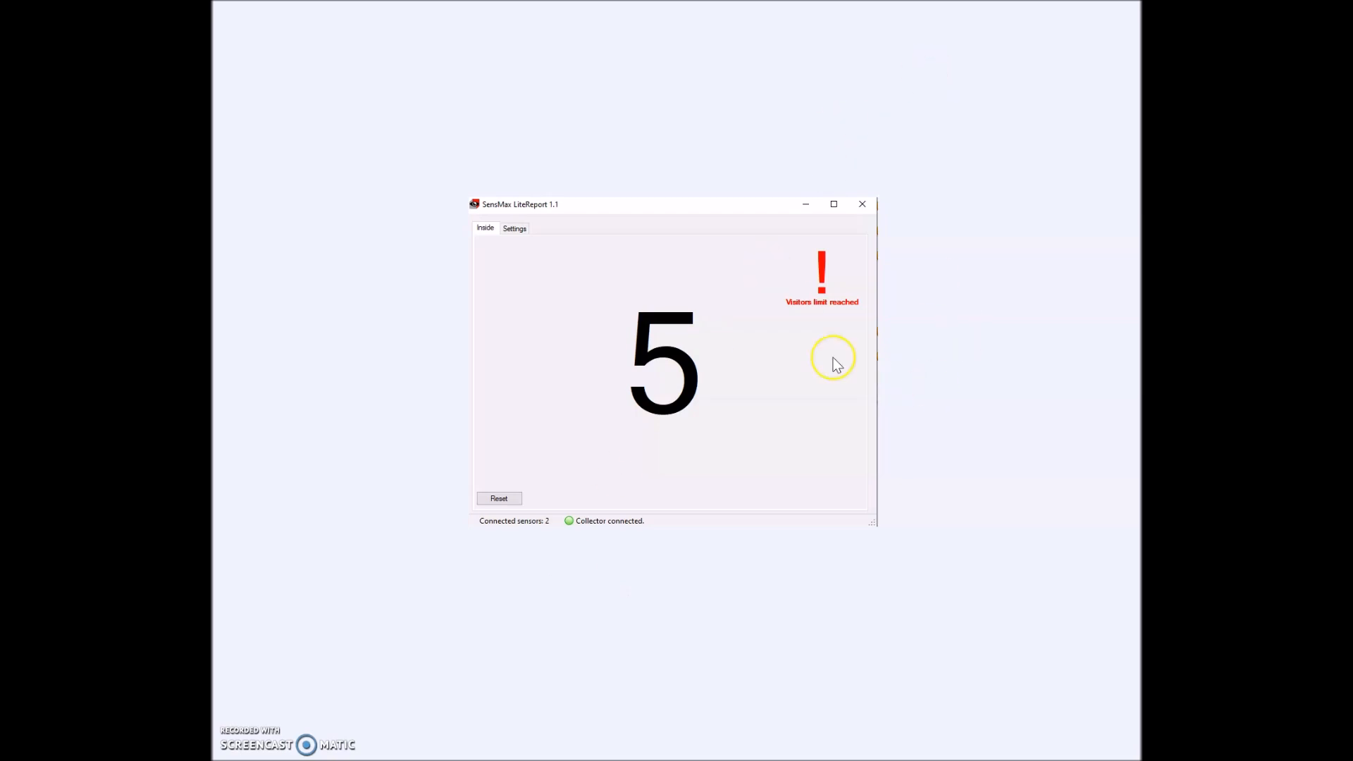
mouse_move(947, 453)
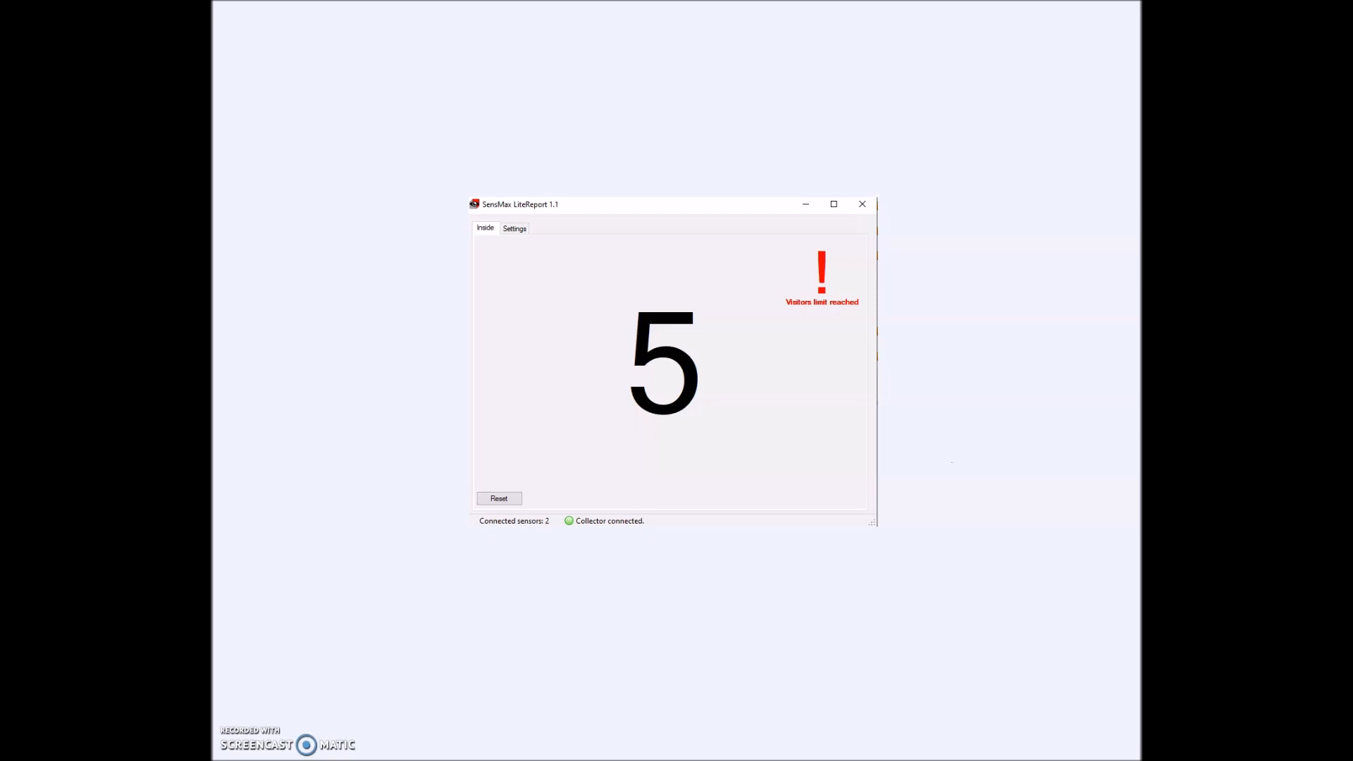
Click in the Inside tab while the 'Visitors limit reached' warning appears
left_click(834, 204)
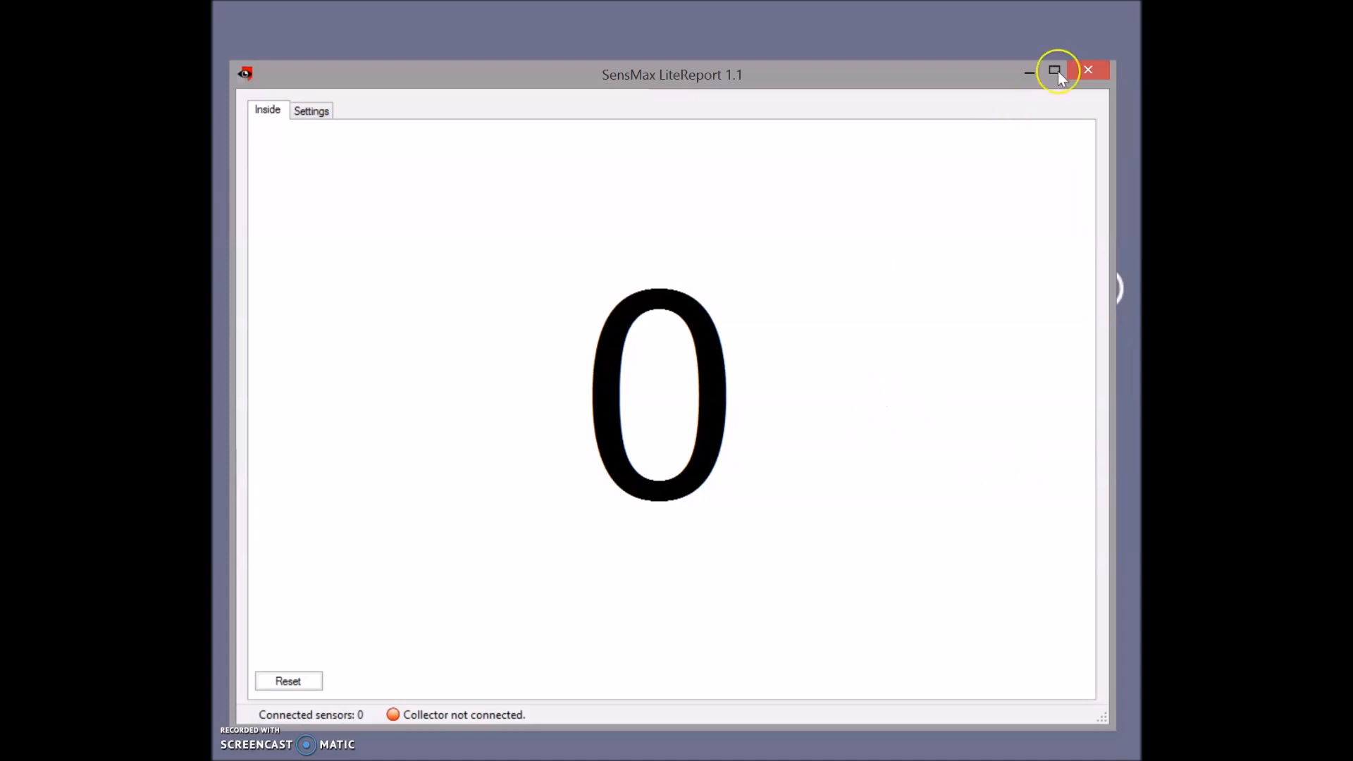